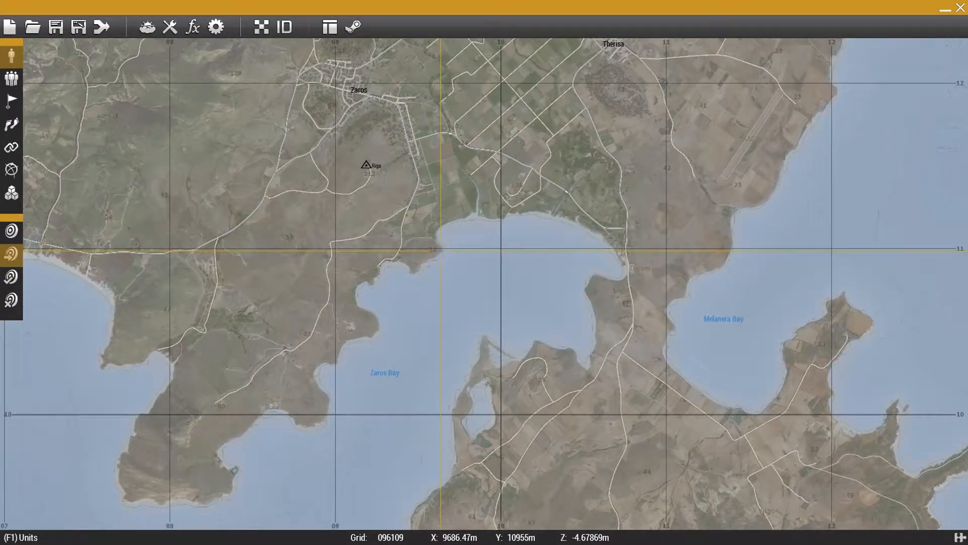
# Zoom the 2D map out to show the island from Zaros Bay across the Pyrgos Gulf
pyautogui.scroll(-3)
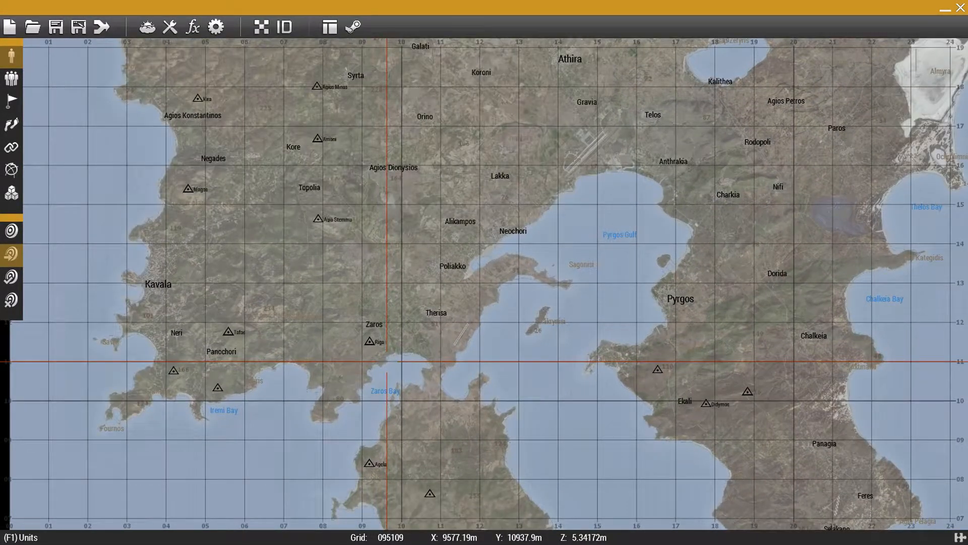
pyautogui.scroll(-3)
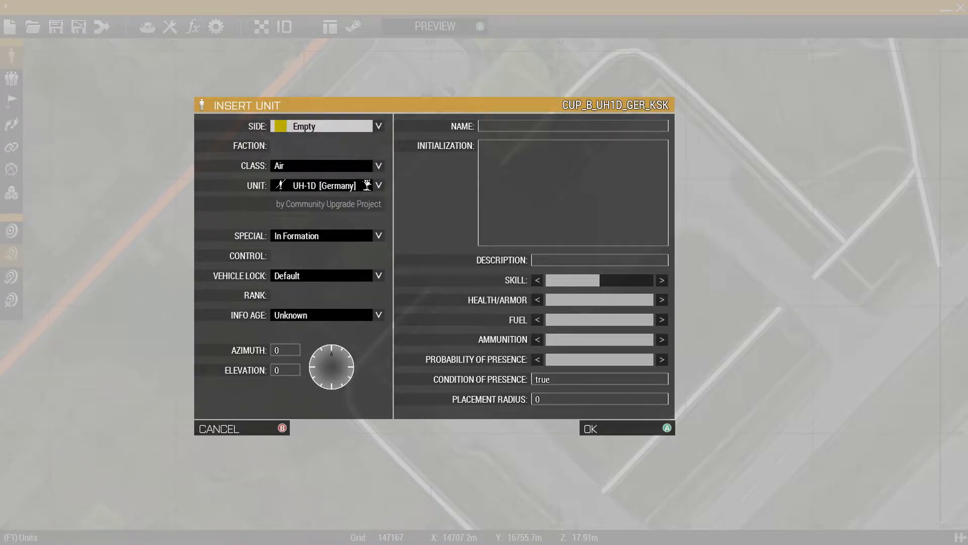
# Choose Sign (Military Area) from the Objects (Signs) class as the empty-side unit
pyautogui.click(378, 185)
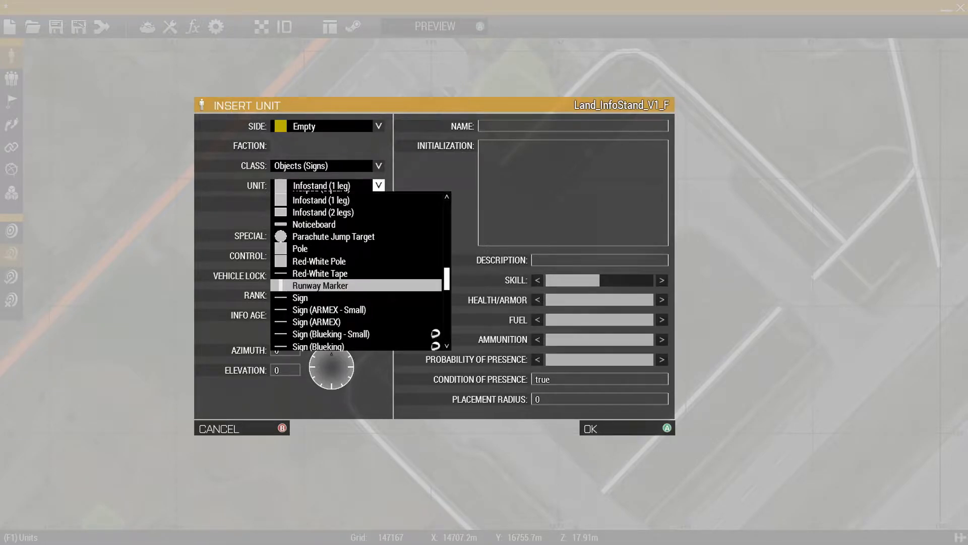
pyautogui.scroll(-3)
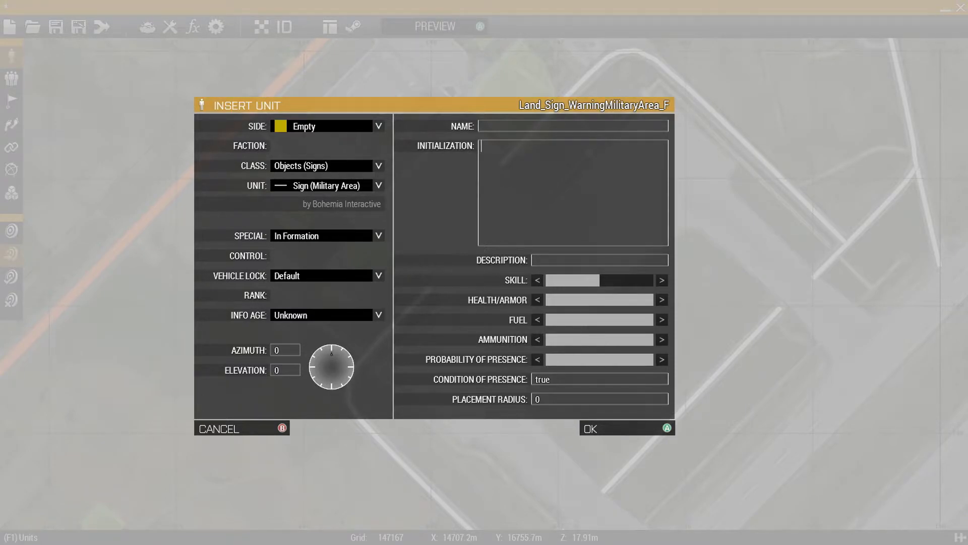
# Give the sign an init of 'this allowdamage false;' plus setObjectTexture with a .jpg image, and place it
pyautogui.write('this allowdamage false;')
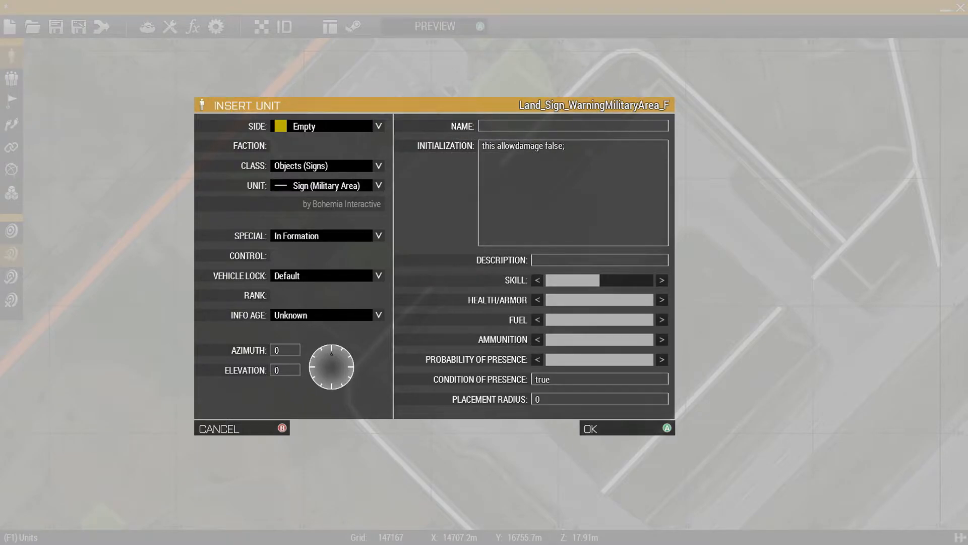
pyautogui.write('this setObjectTexture [0, "images\\Pic')
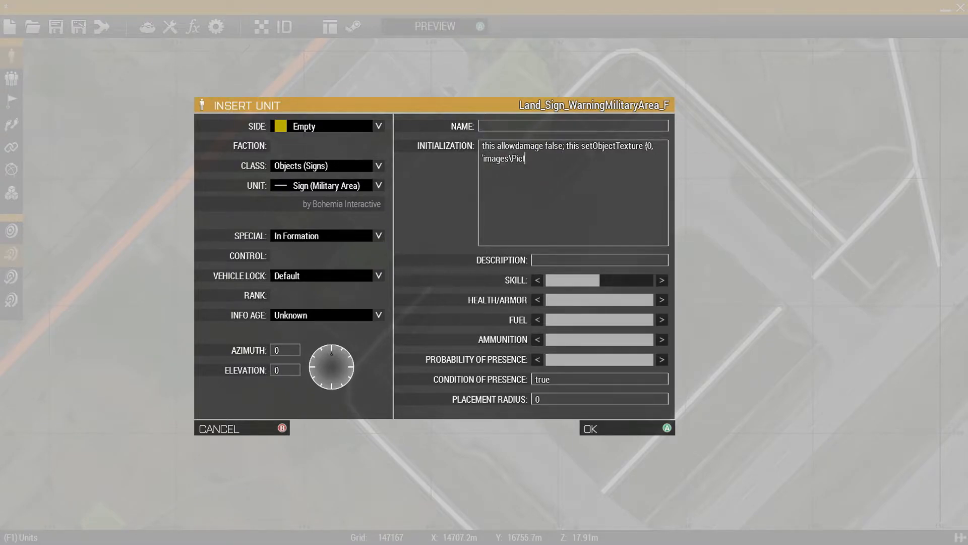
pyautogui.write('ture.jpg"')
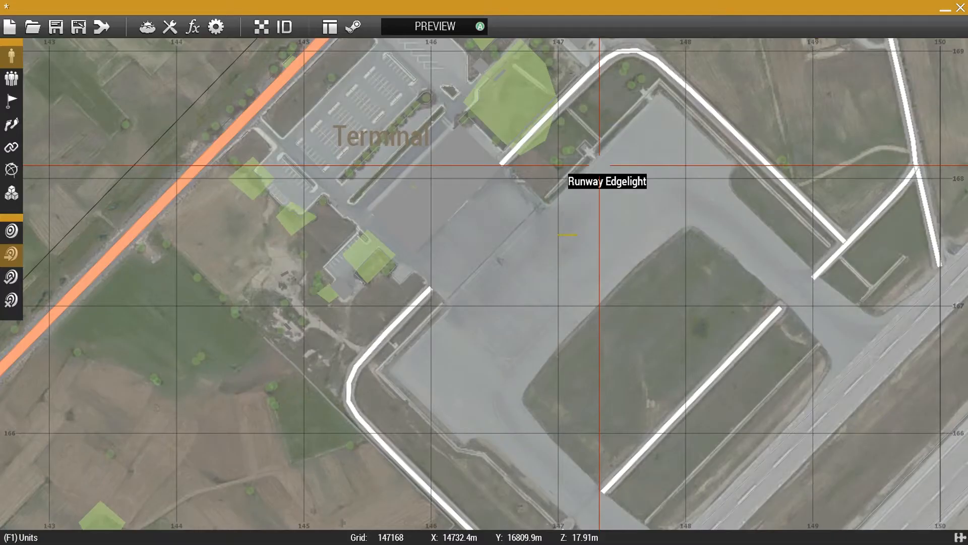
pyautogui.scroll(-3)
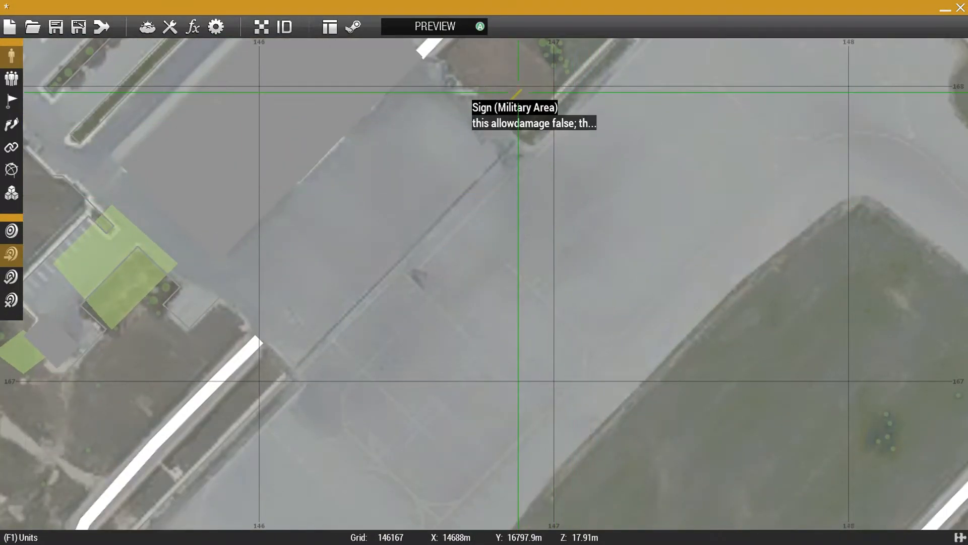
pyautogui.doubleClick(518, 92)
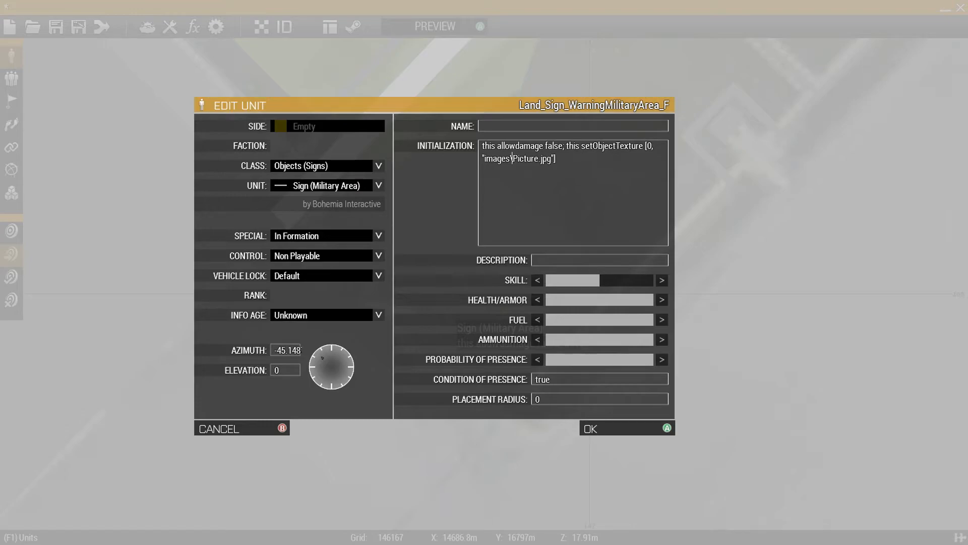
pyautogui.doubleClick(495, 158)
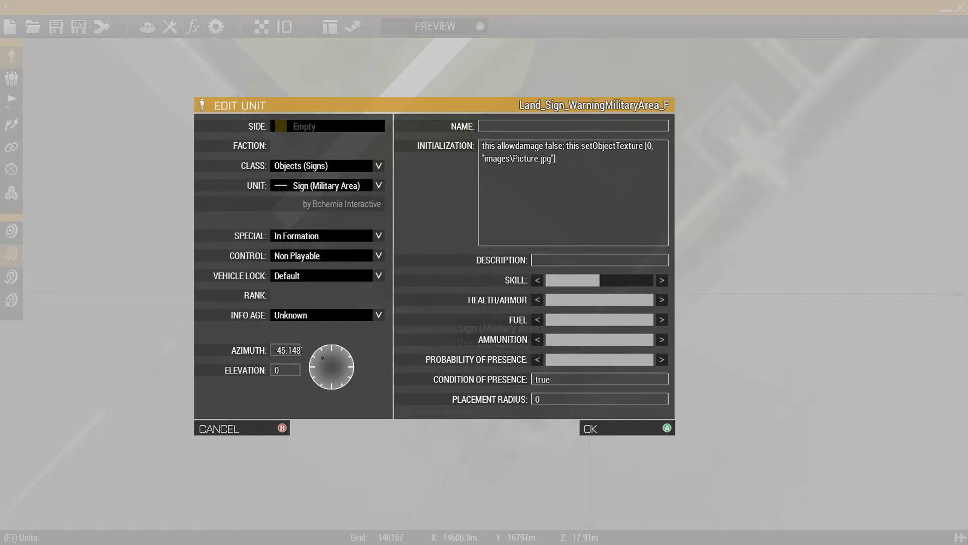
pyautogui.click(625, 428)
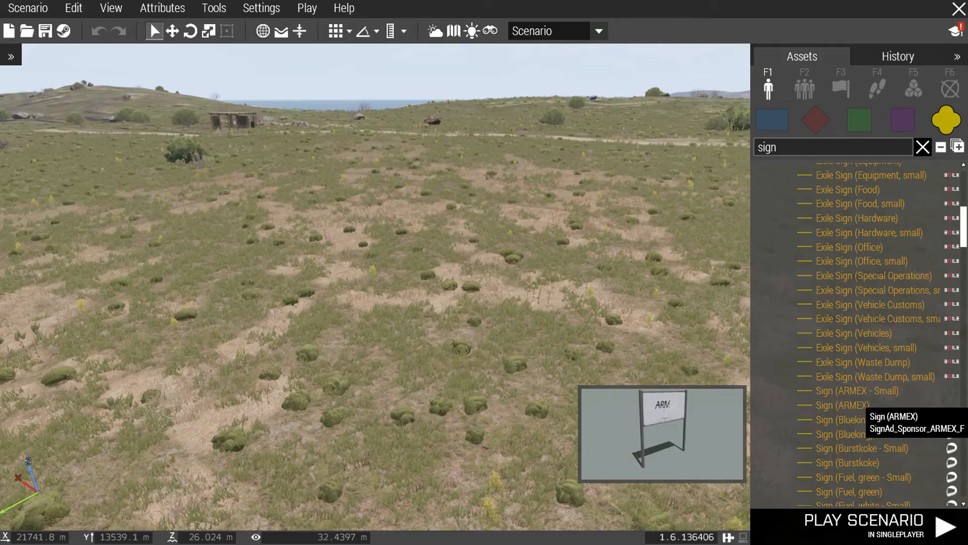
# Place a Sign (ARMEX) on the grassy field and review its attributes window
pyautogui.click(843, 404)
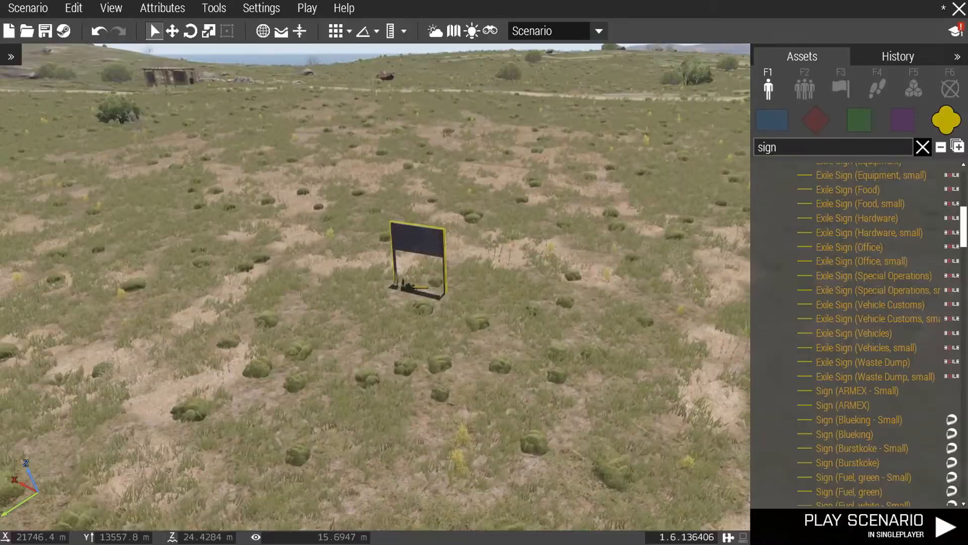
pyautogui.doubleClick(415, 256)
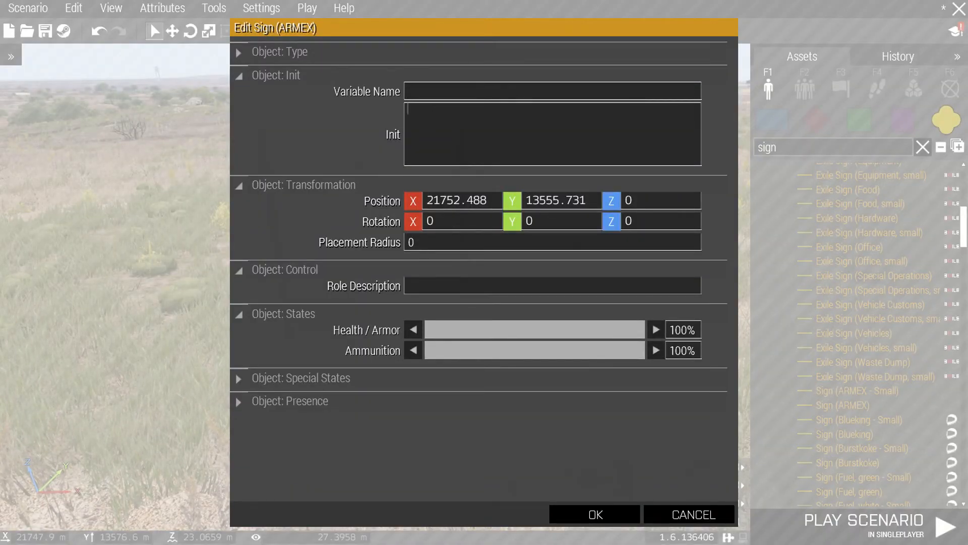
pyautogui.click(593, 514)
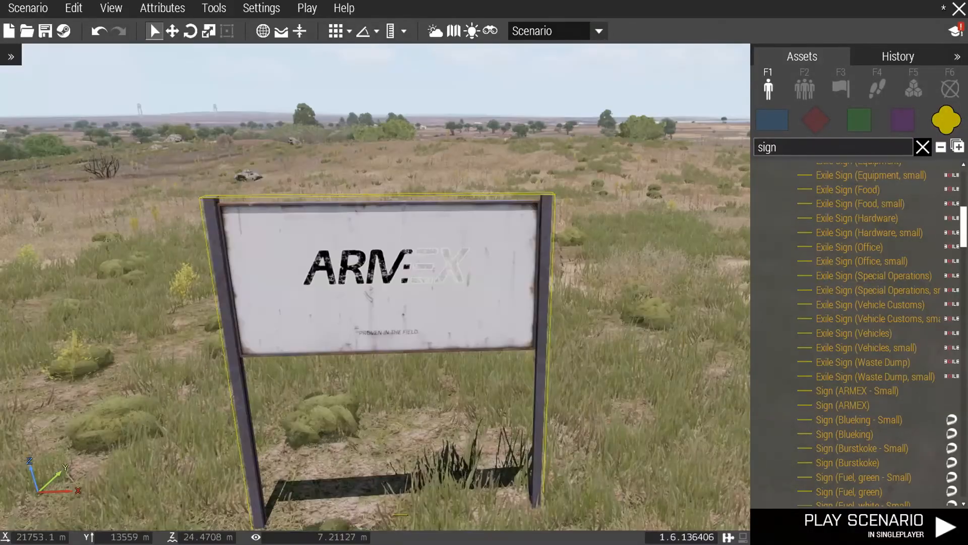